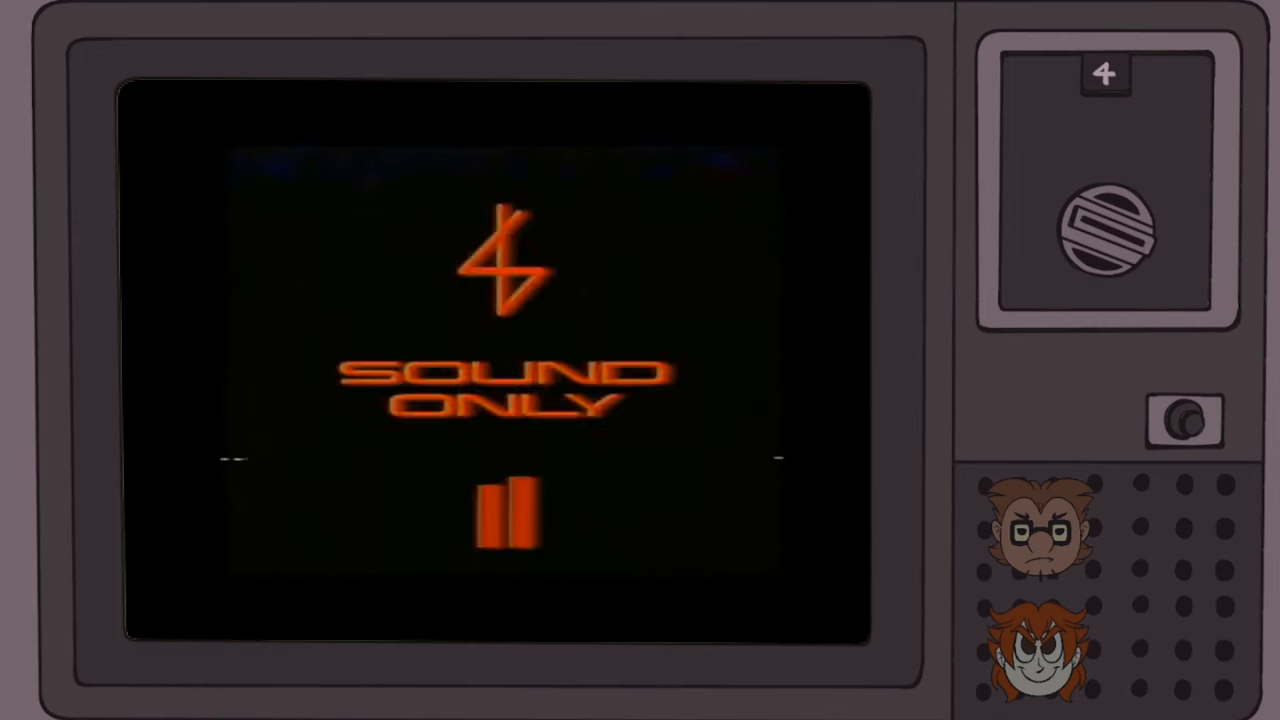
left_click(502, 513)
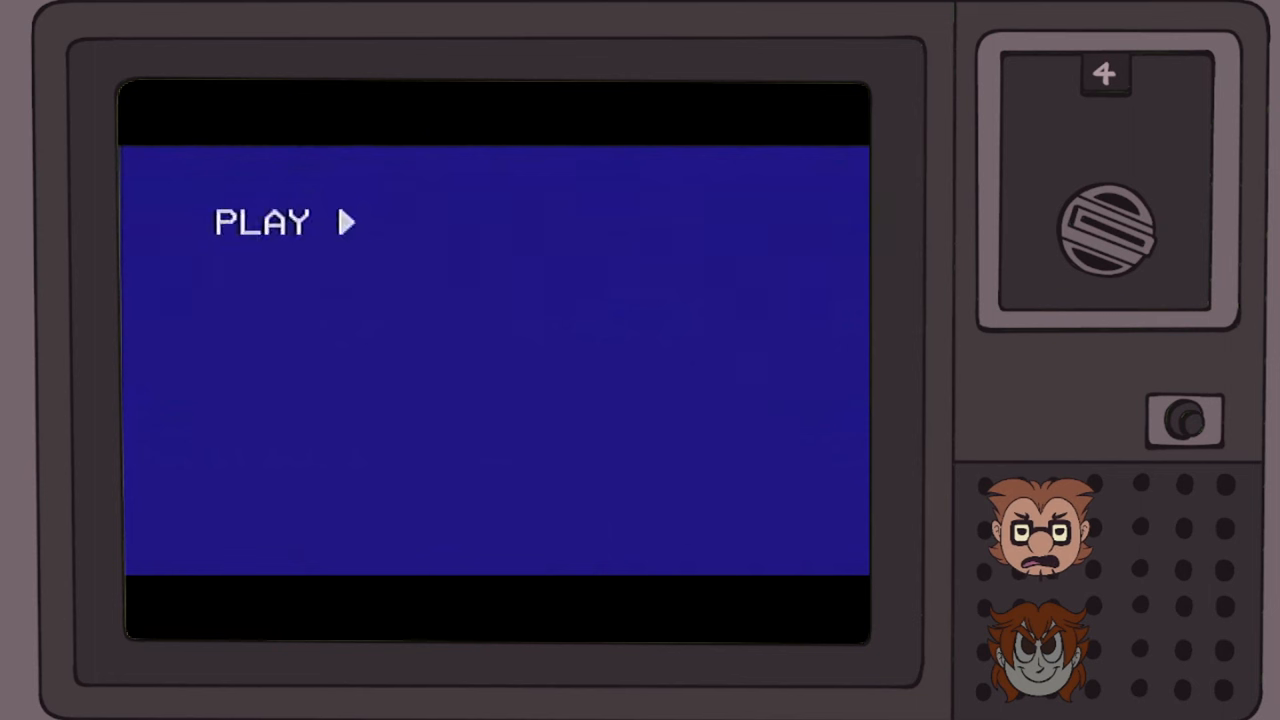
left_click(263, 221)
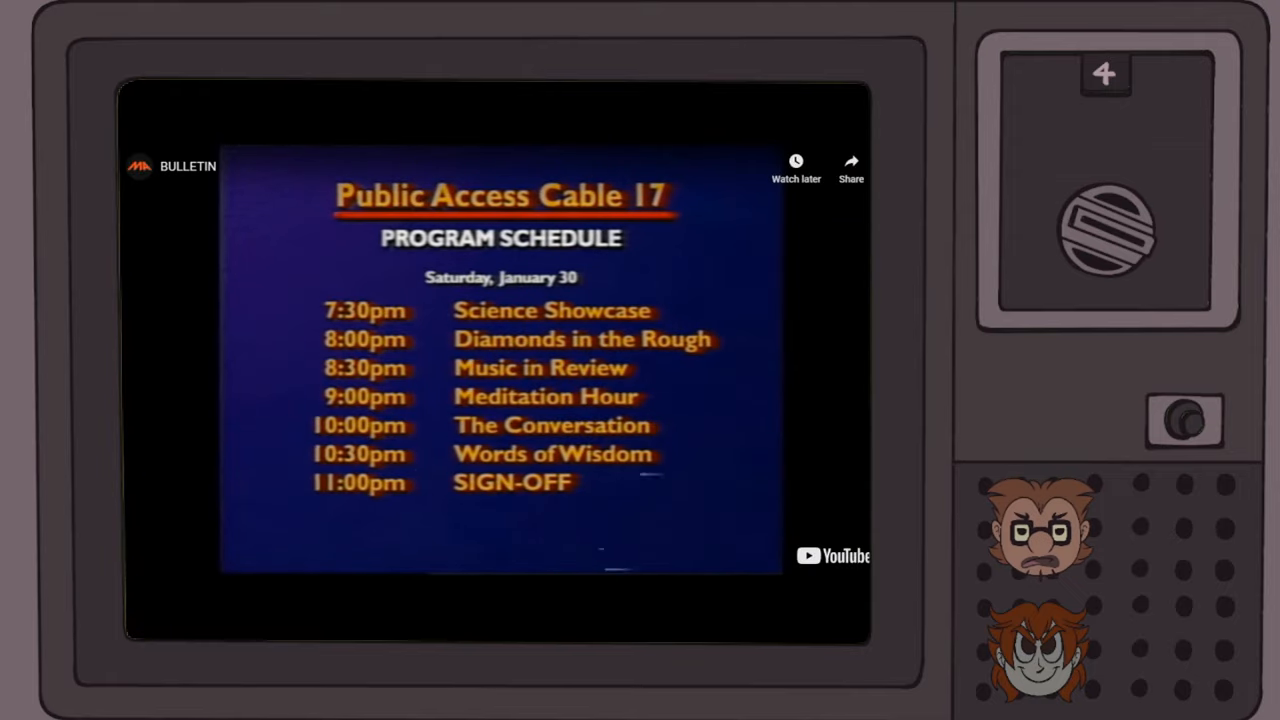